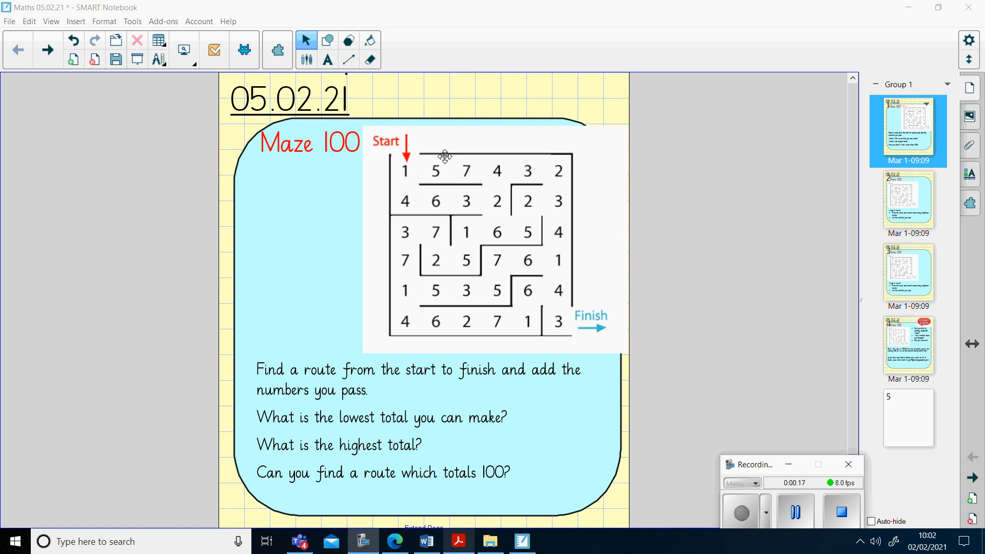
mouse_move(425, 155)
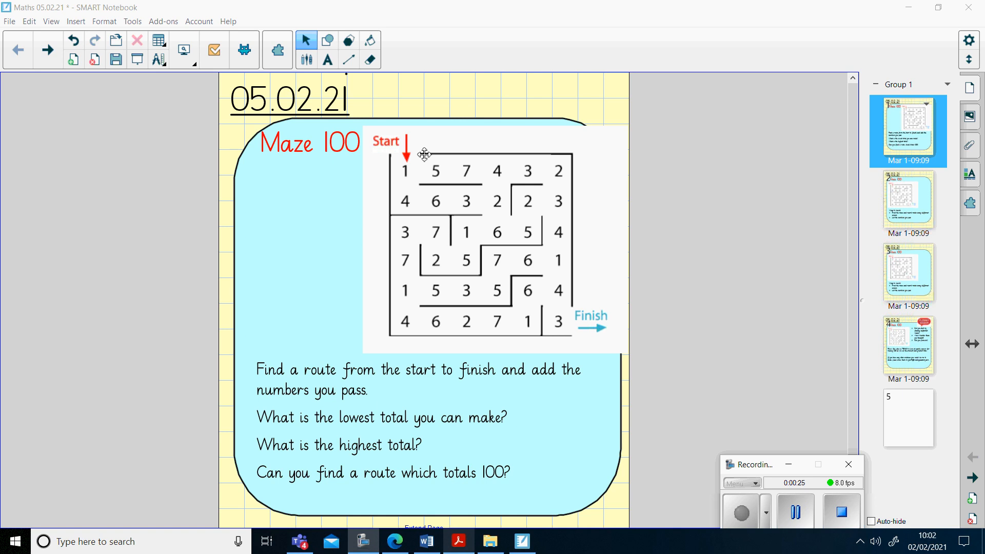
mouse_move(560, 264)
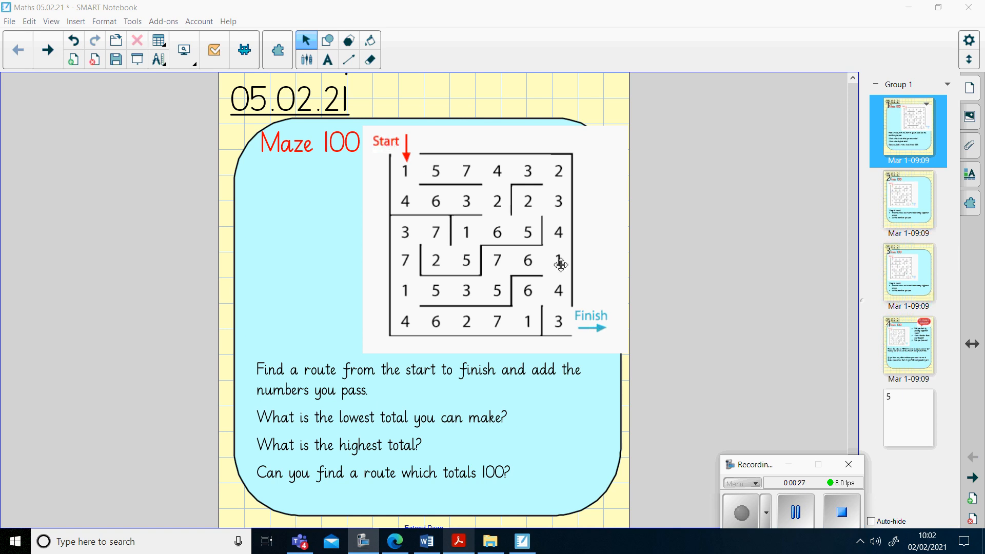
mouse_move(592, 313)
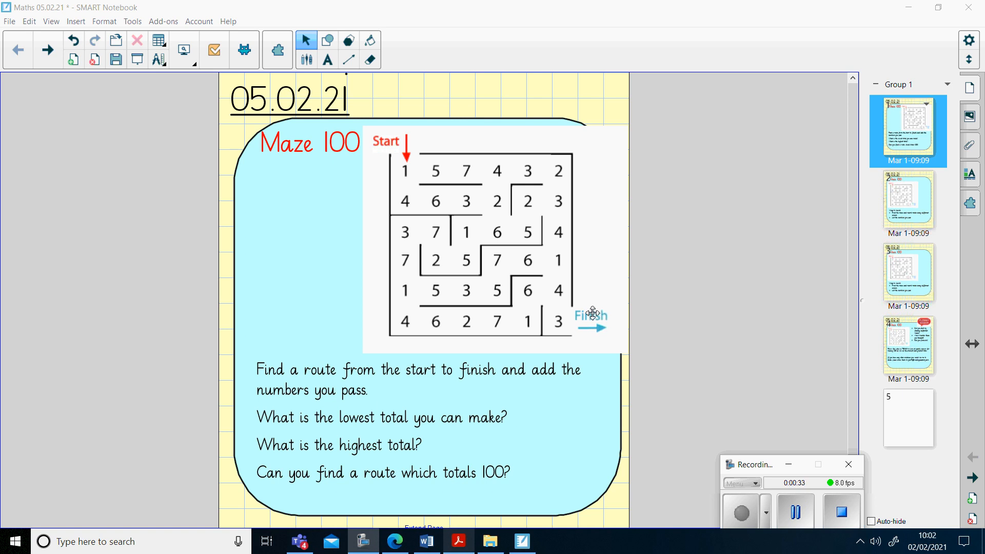
mouse_move(417, 160)
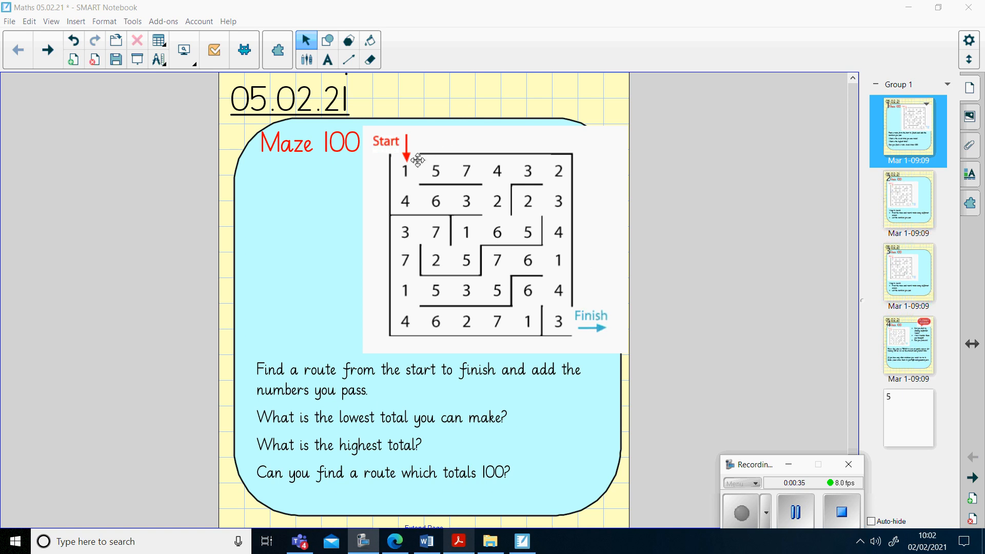
mouse_move(475, 175)
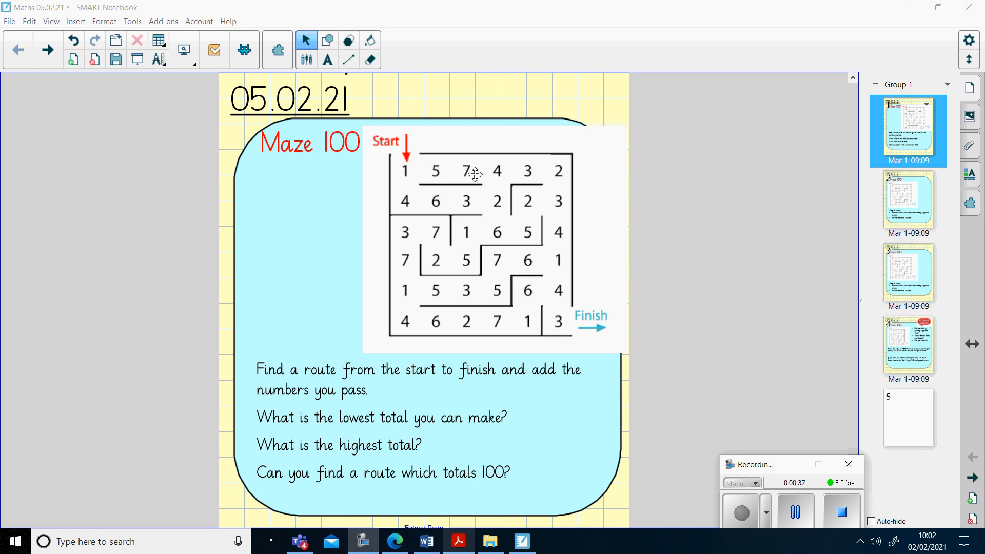
mouse_move(401, 171)
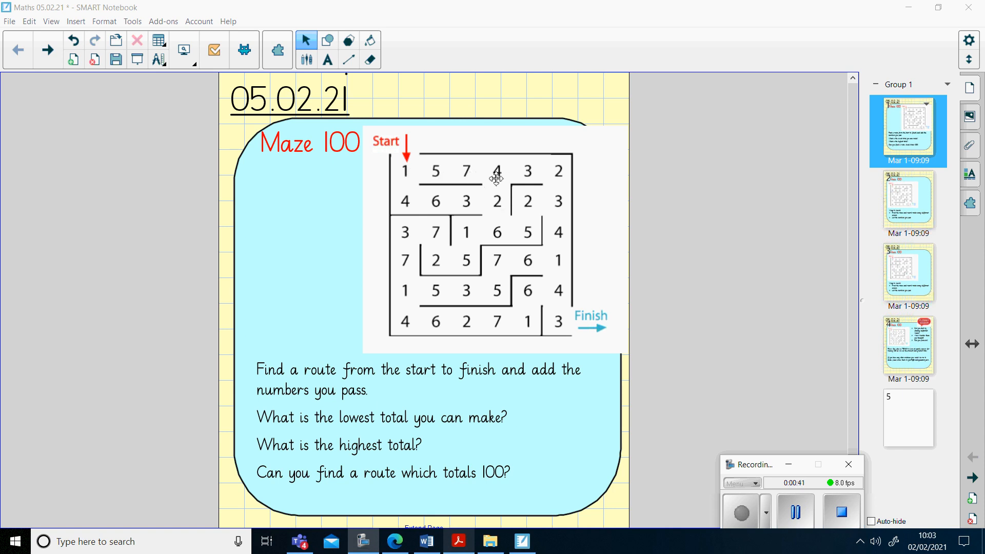
mouse_move(494, 234)
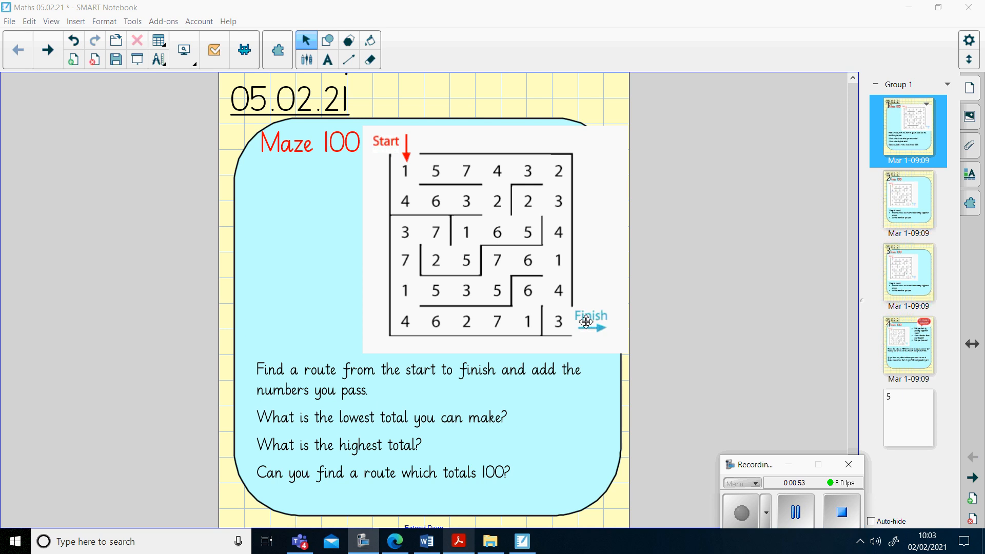
mouse_move(541, 321)
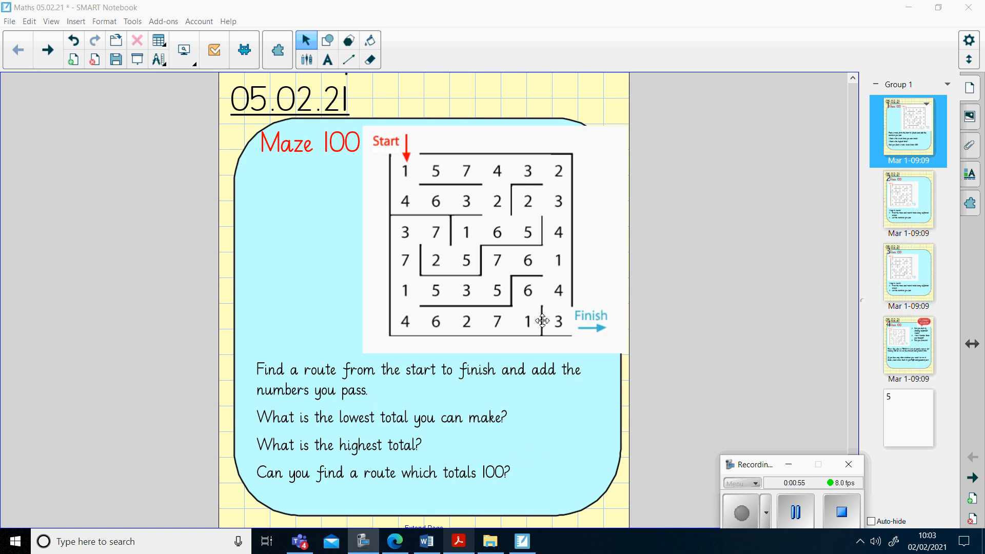
mouse_move(578, 377)
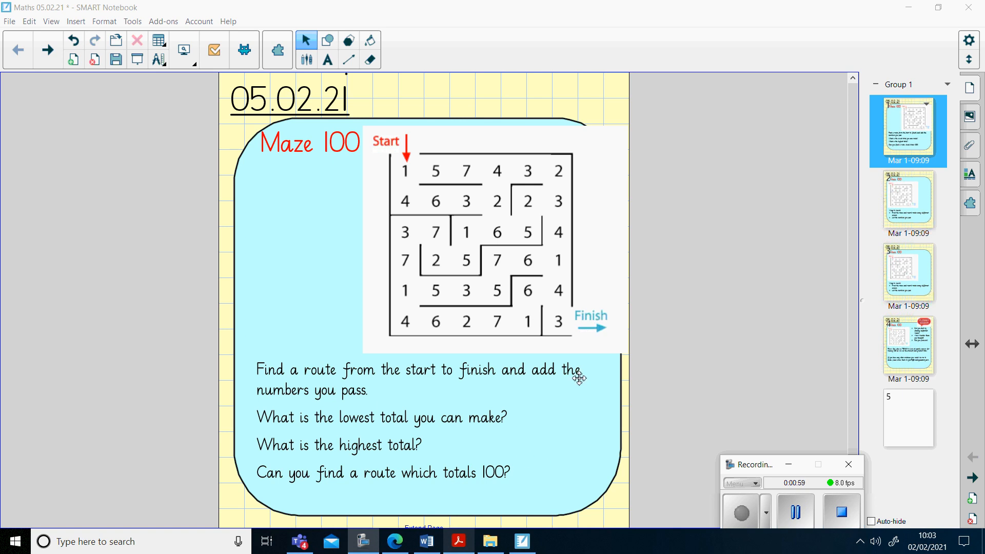
mouse_move(417, 204)
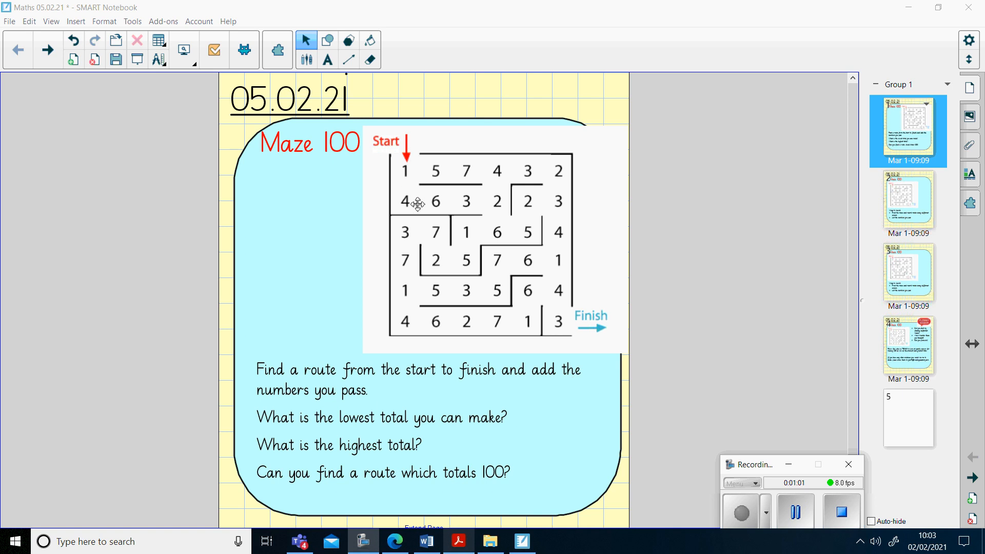
mouse_move(455, 265)
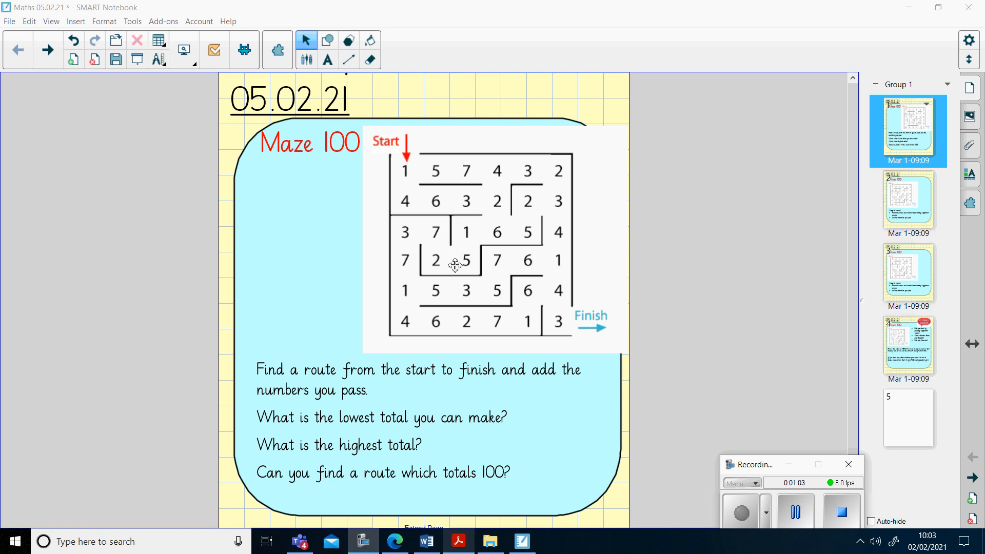
mouse_move(503, 314)
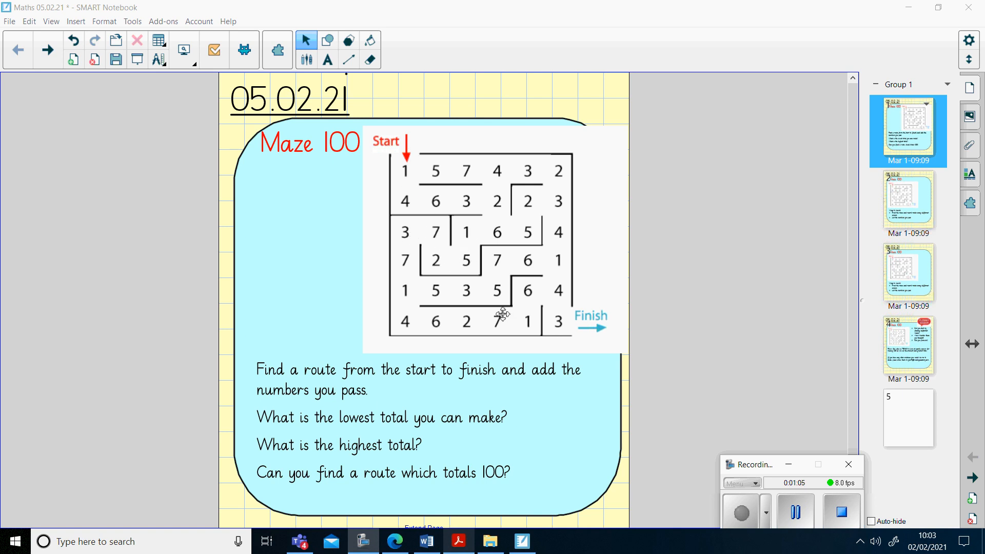
mouse_move(571, 331)
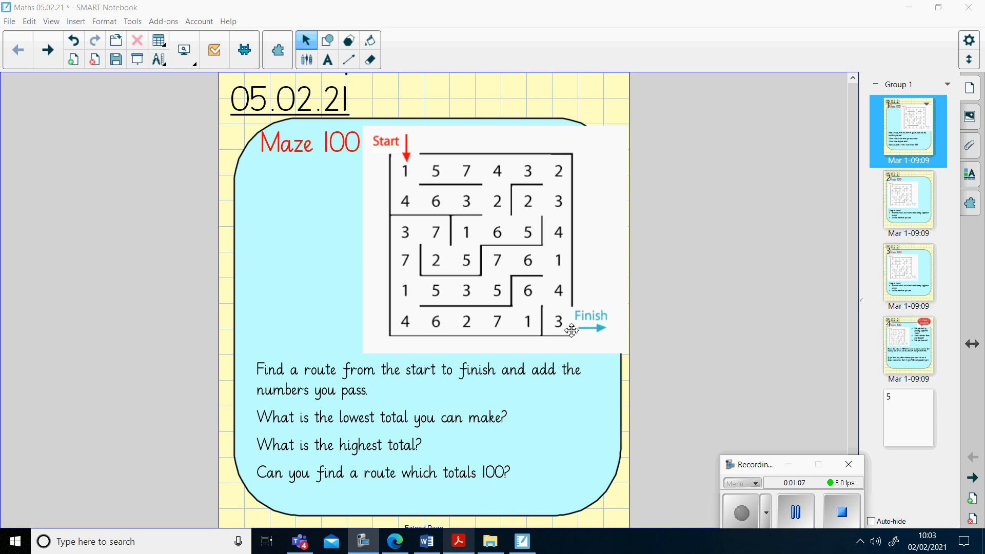
mouse_move(591, 342)
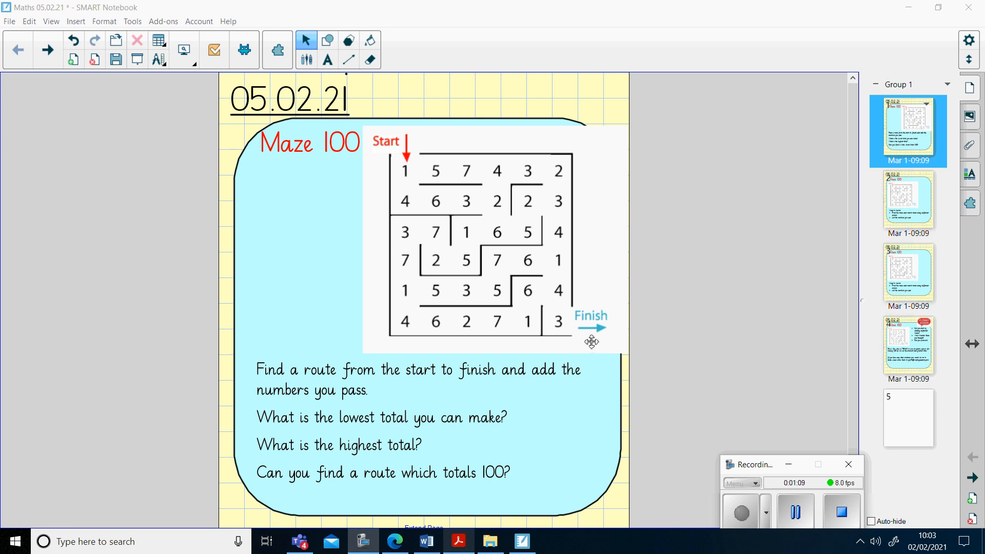
mouse_move(440, 444)
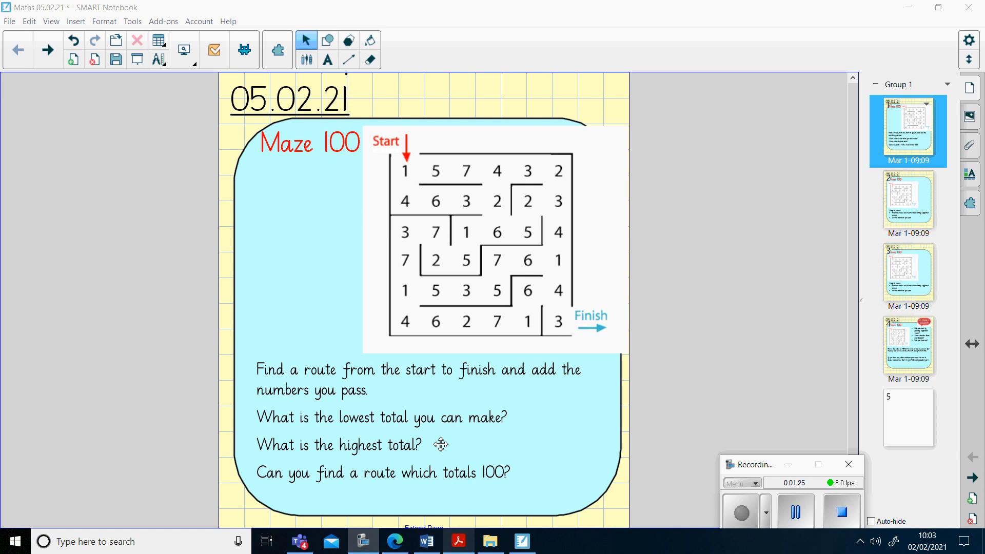
mouse_move(517, 236)
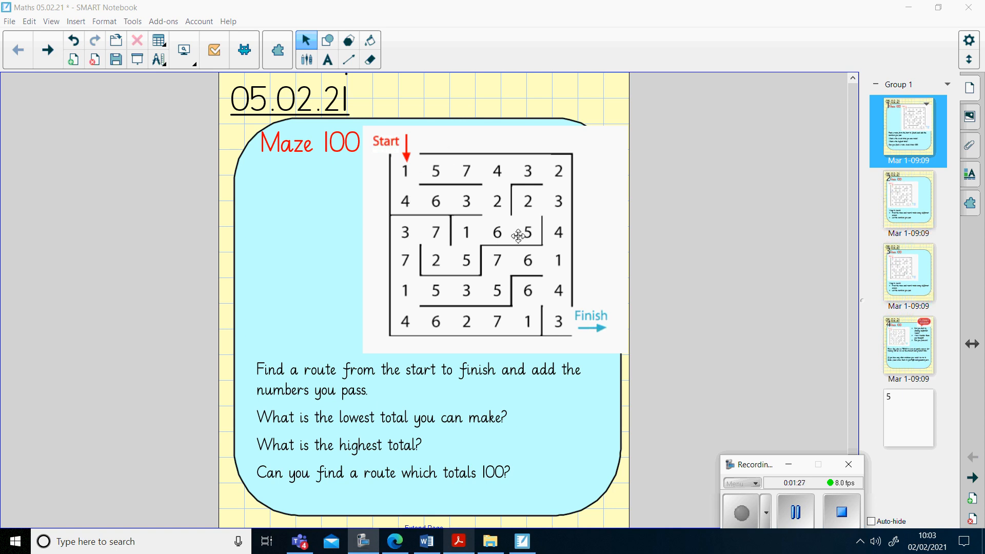
mouse_move(596, 344)
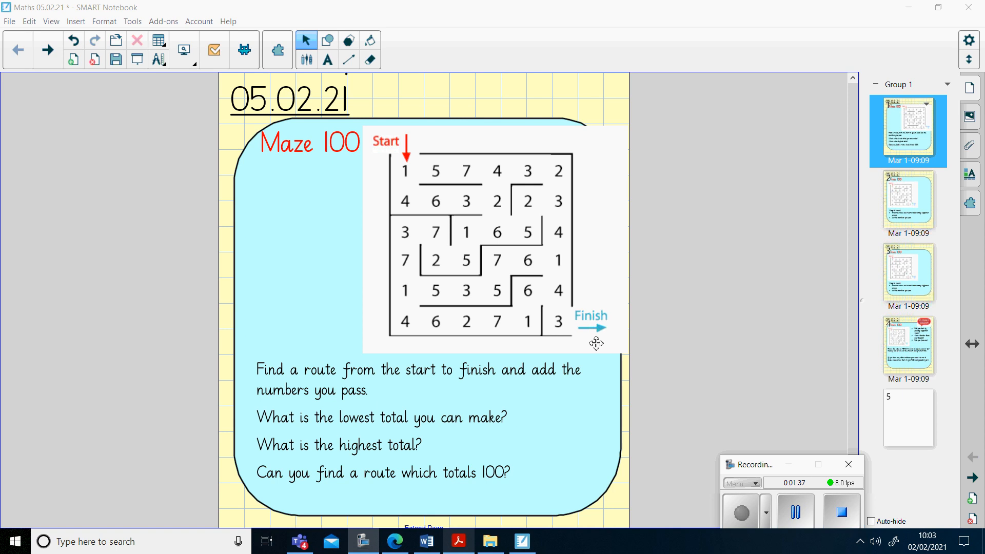
mouse_move(949, 211)
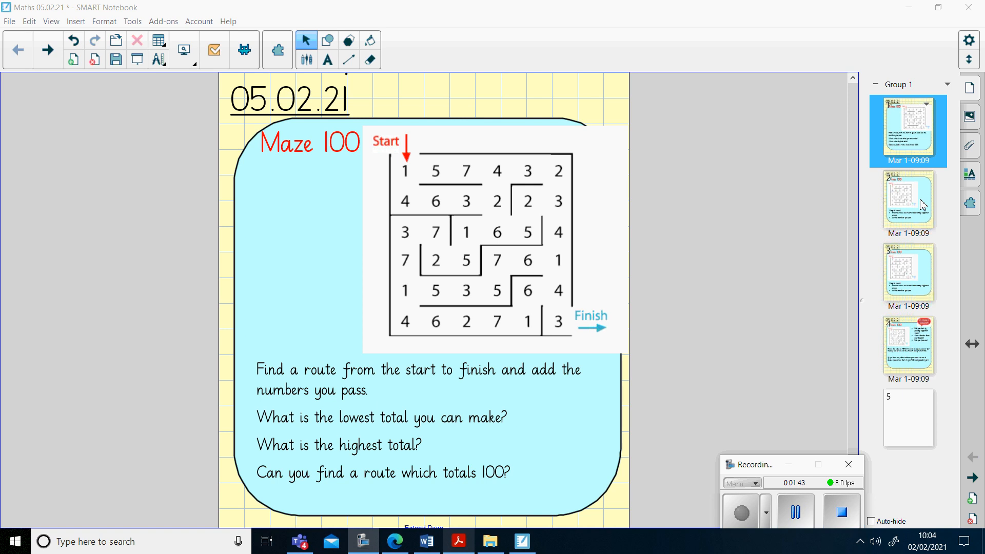
Step: Move to the Ways to record page and pick the red pen for tracing the maze route
left_click(908, 202)
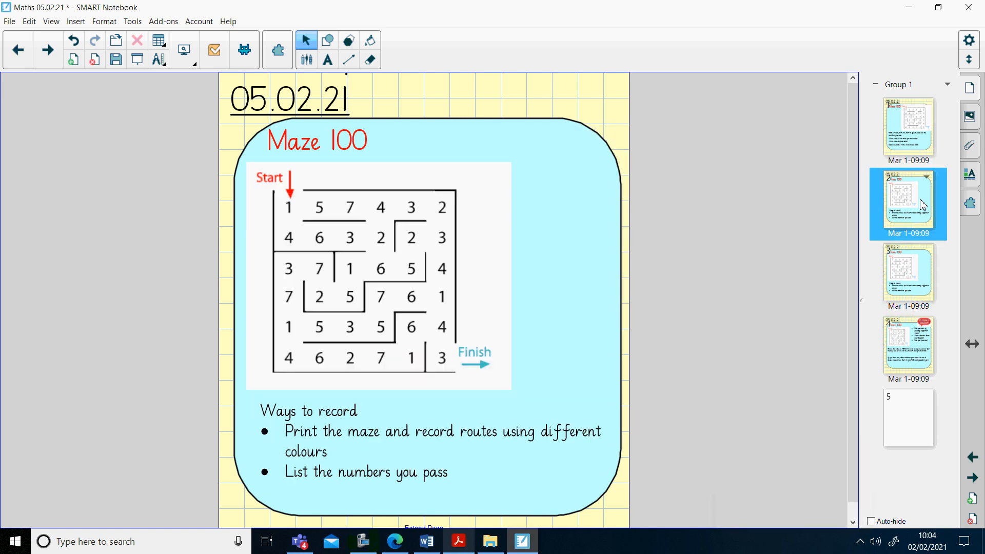
mouse_move(781, 207)
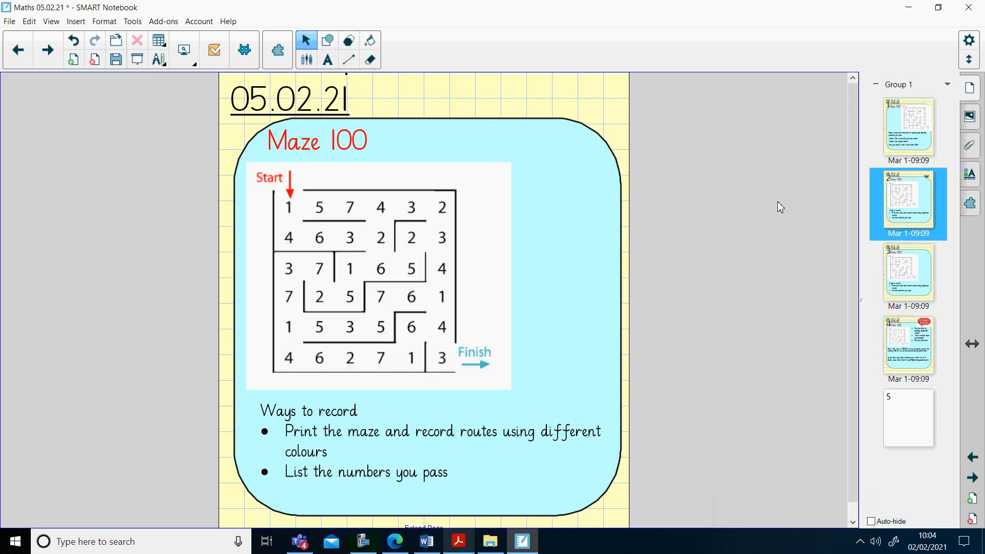
mouse_move(444, 233)
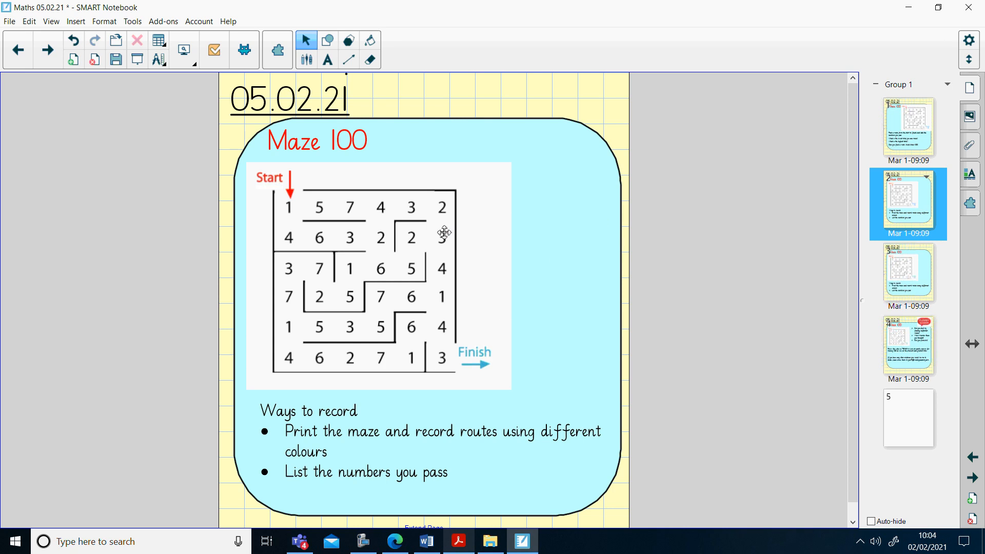
mouse_move(403, 318)
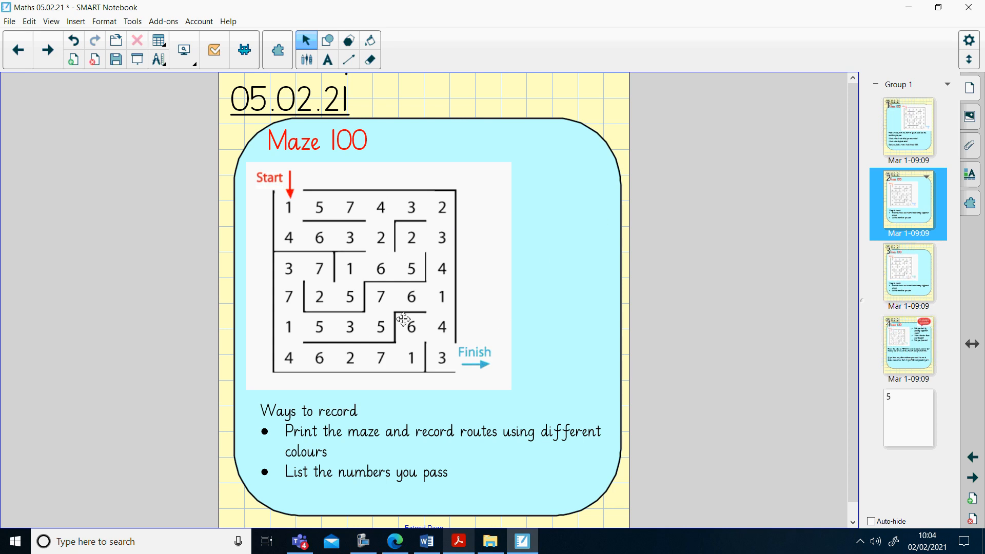
mouse_move(448, 253)
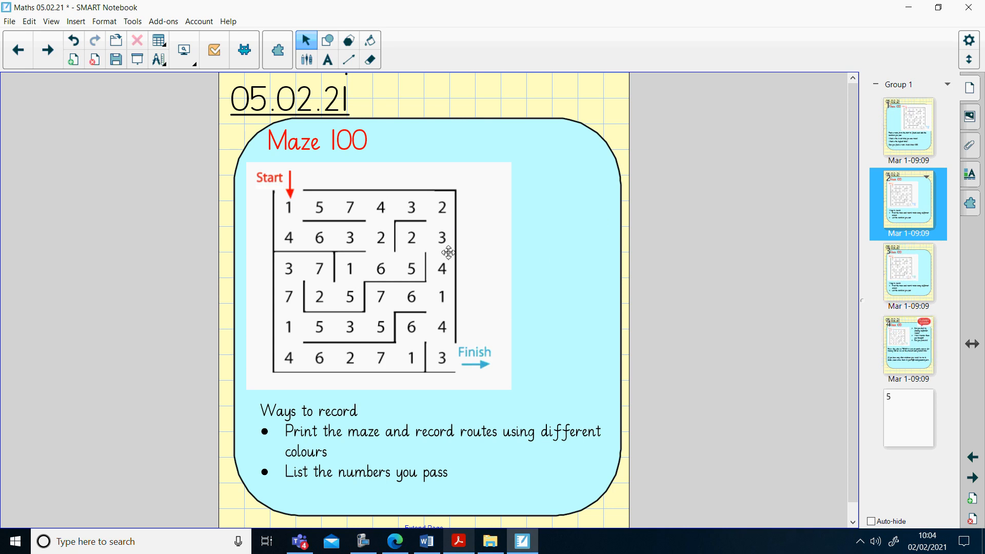
mouse_move(445, 338)
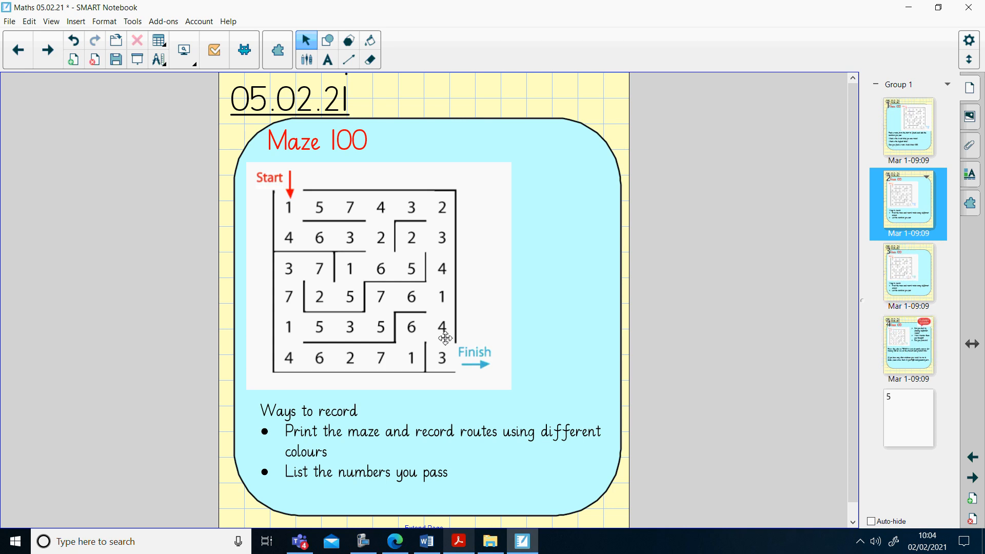
mouse_move(405, 236)
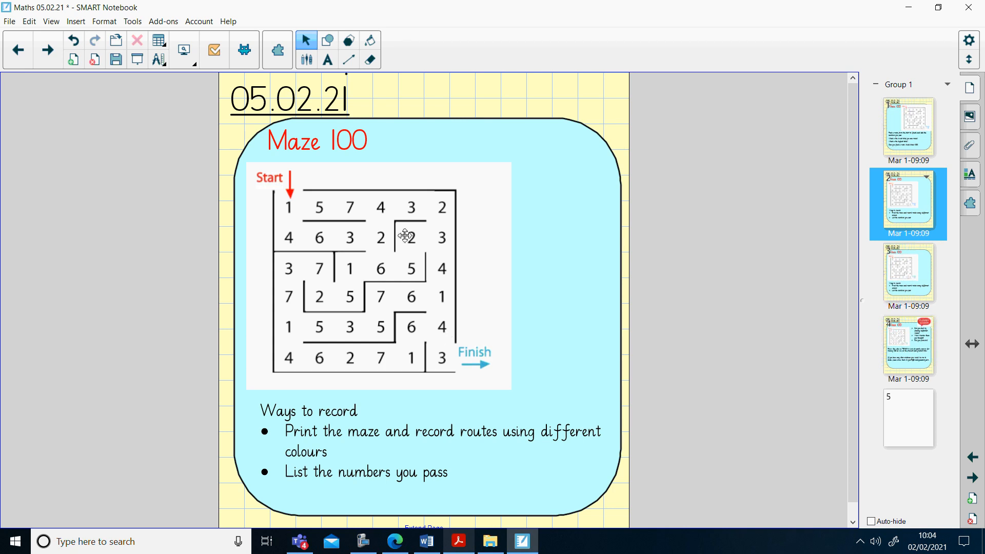
mouse_move(441, 298)
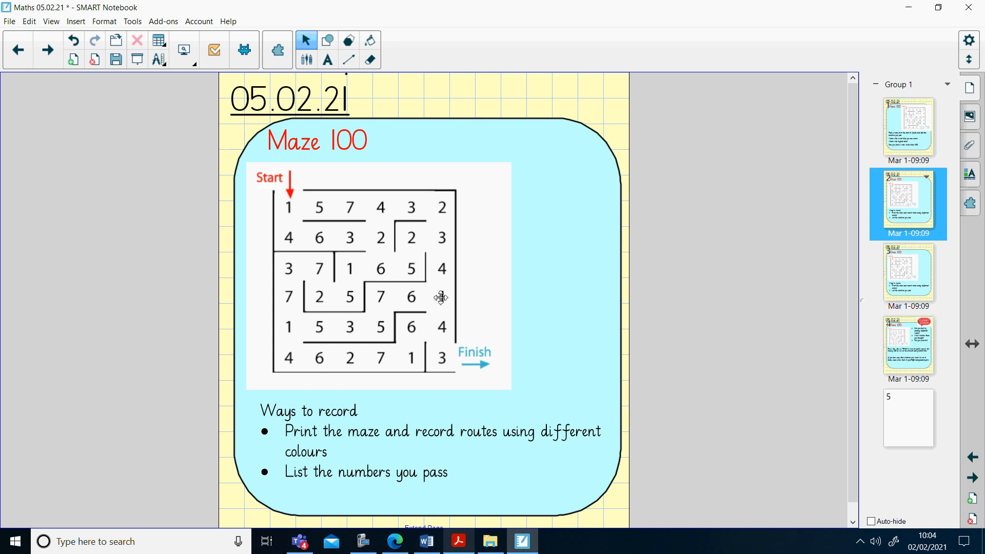
mouse_move(347, 221)
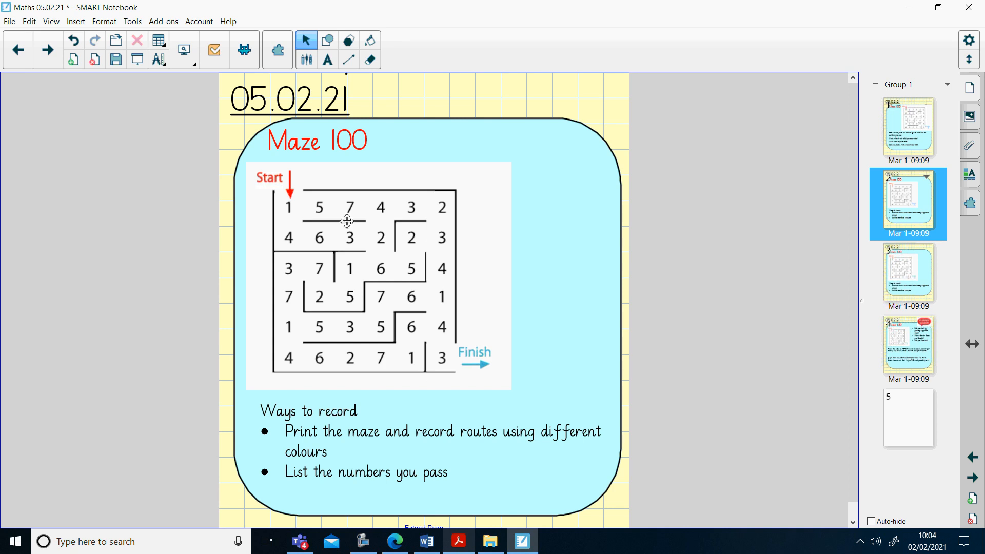
mouse_move(550, 189)
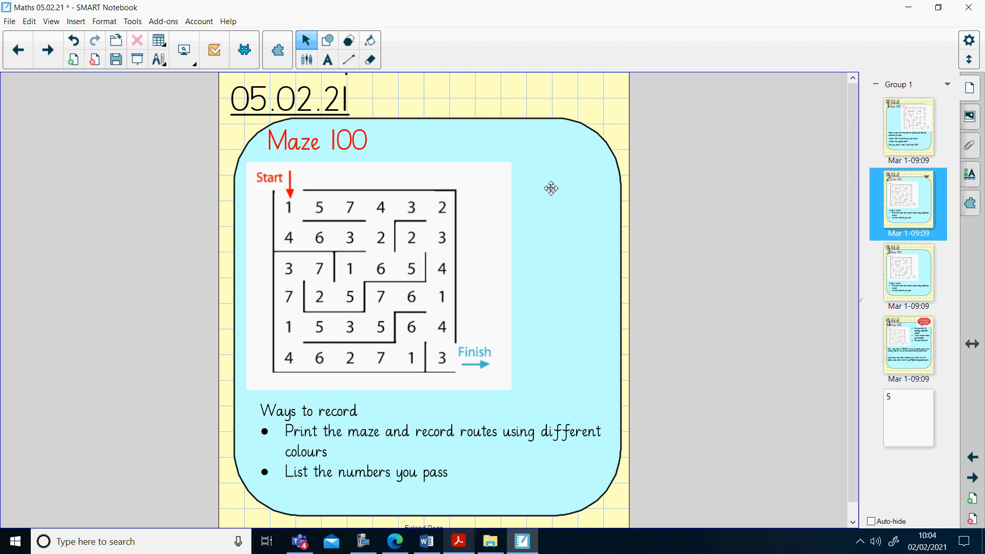
mouse_move(554, 255)
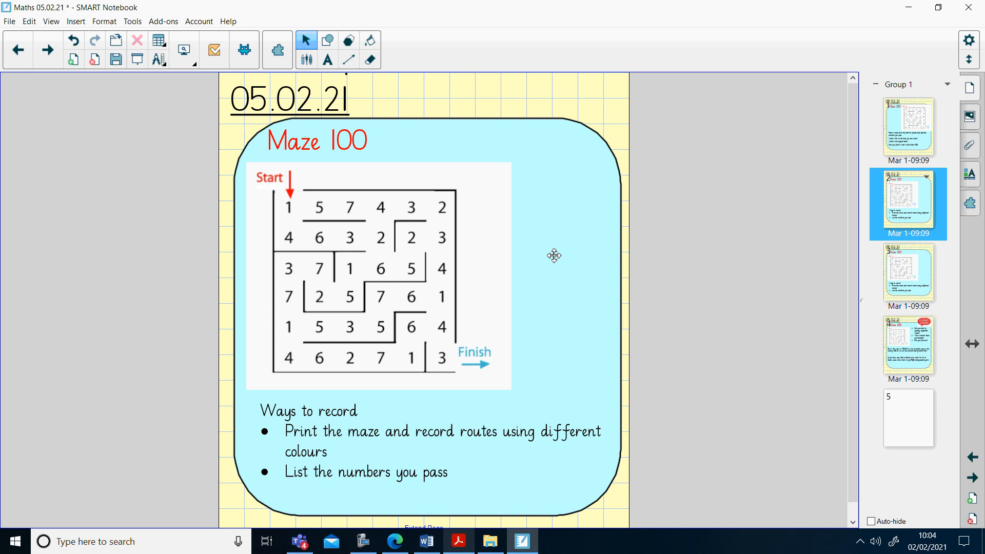
left_click(306, 57)
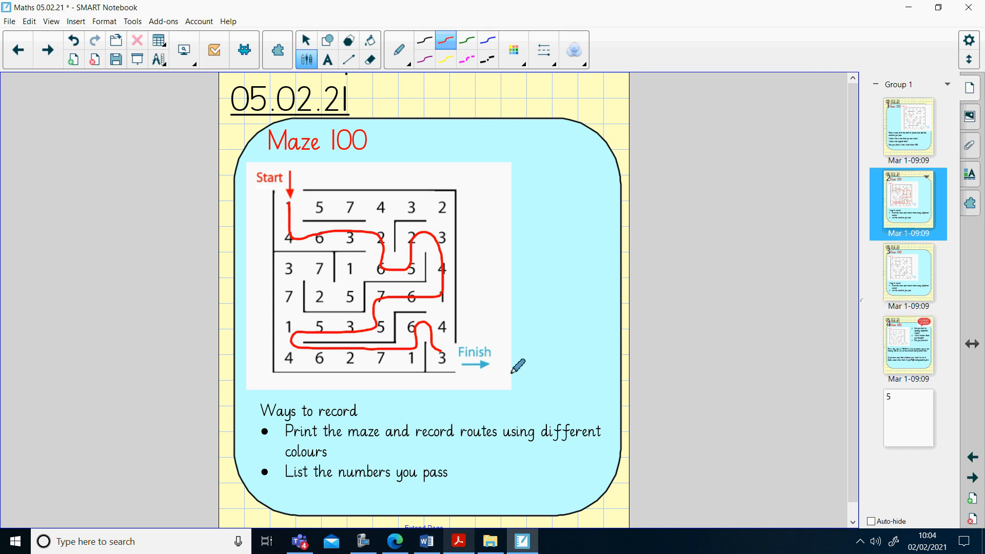
mouse_move(533, 133)
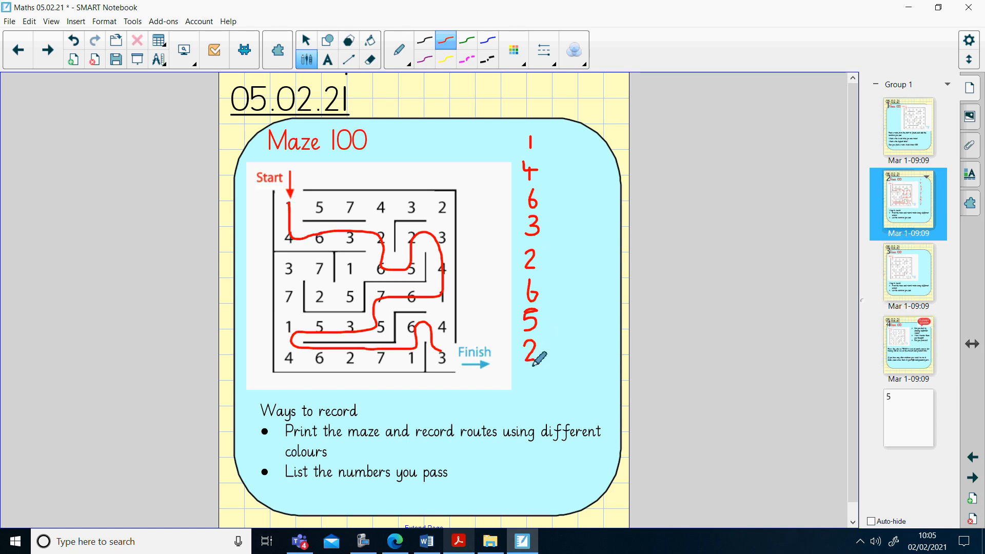
mouse_move(430, 326)
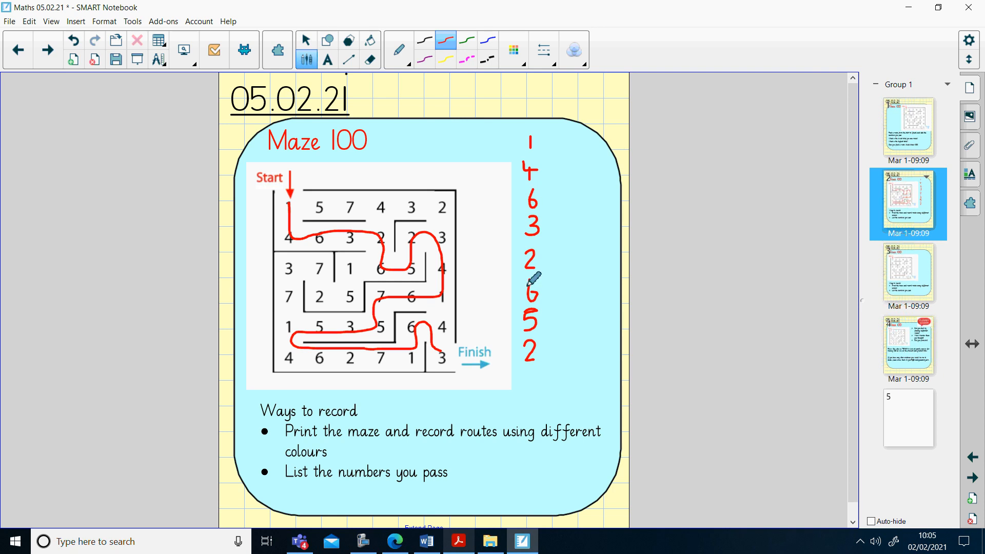
mouse_move(558, 404)
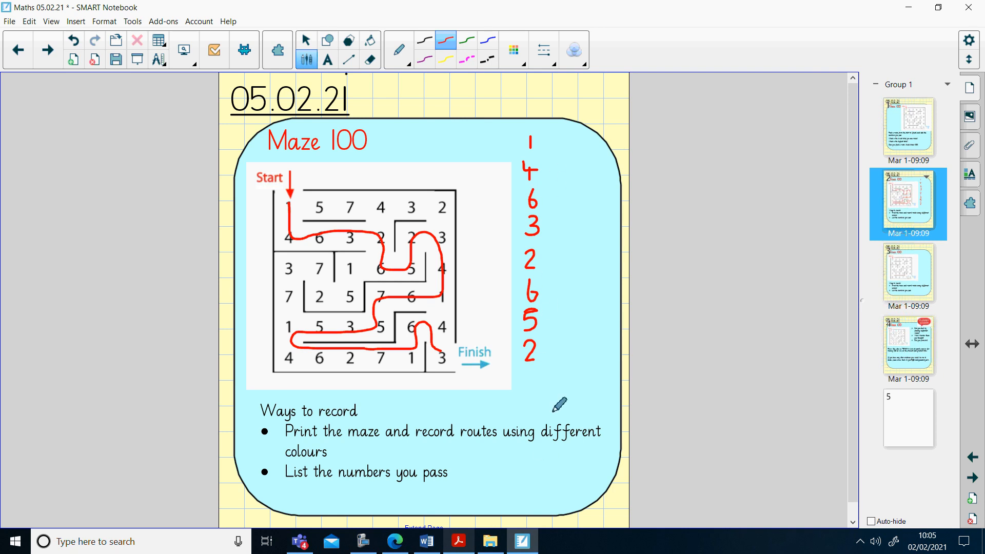
mouse_move(848, 182)
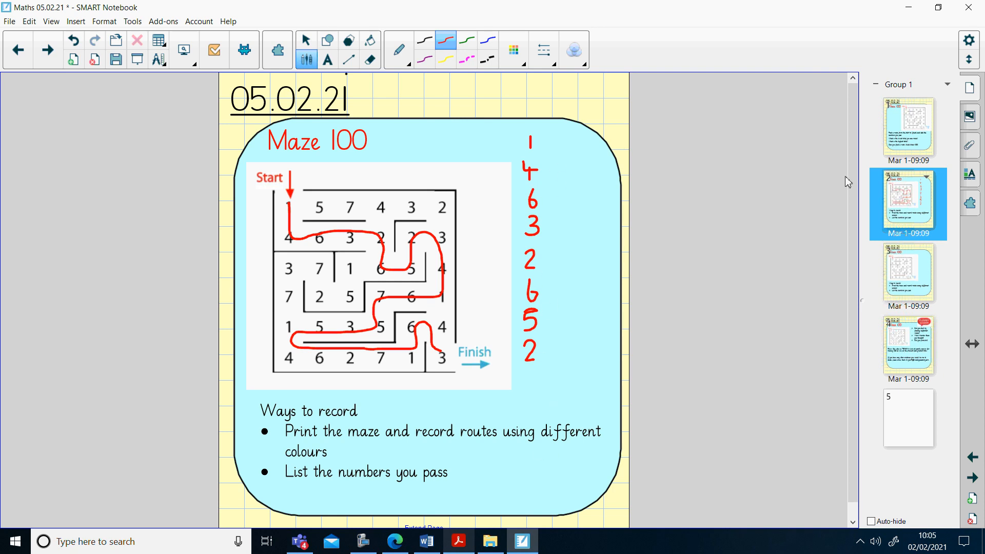
mouse_move(903, 269)
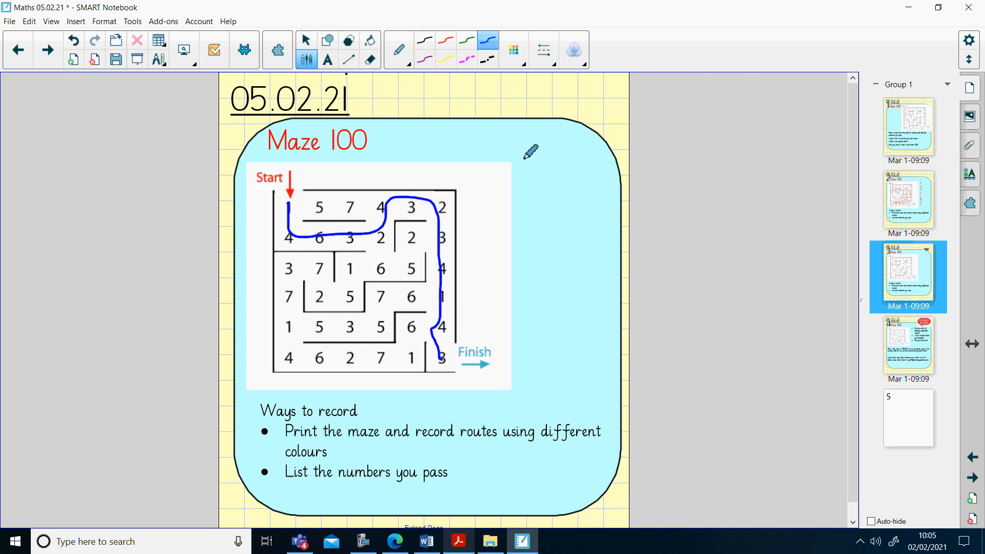
mouse_move(539, 310)
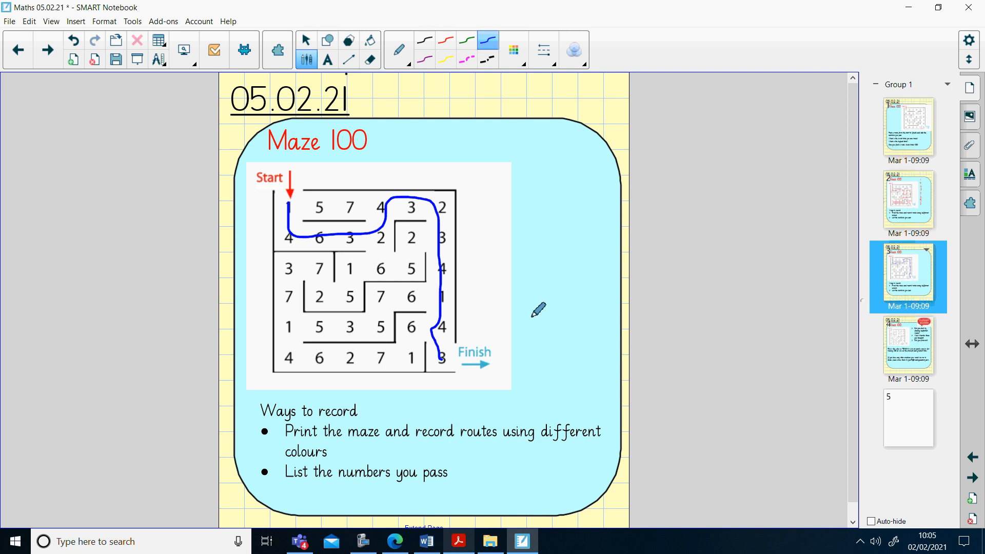
mouse_move(444, 290)
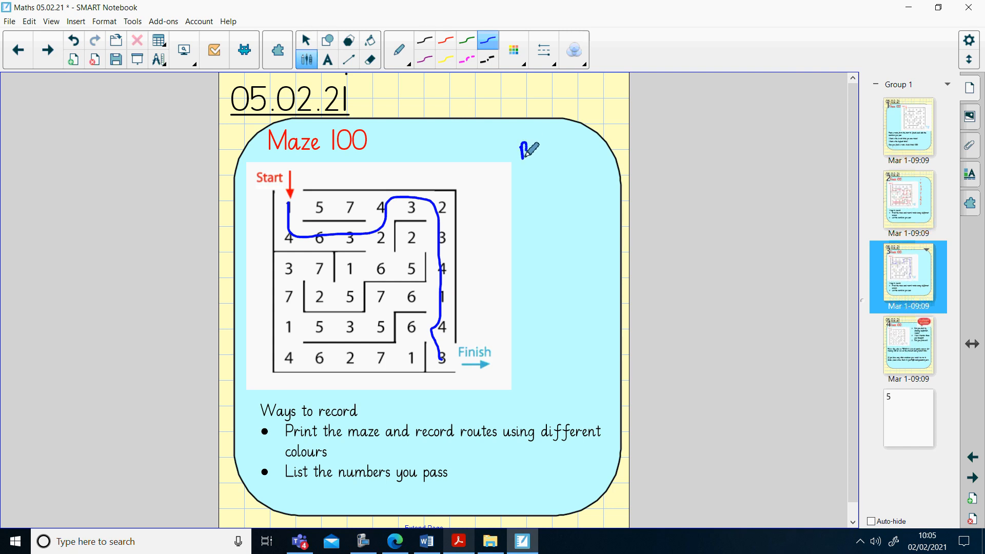
Step: Label the blue route by writing 'Blue' beside the fresh maze copy
type("Blue")
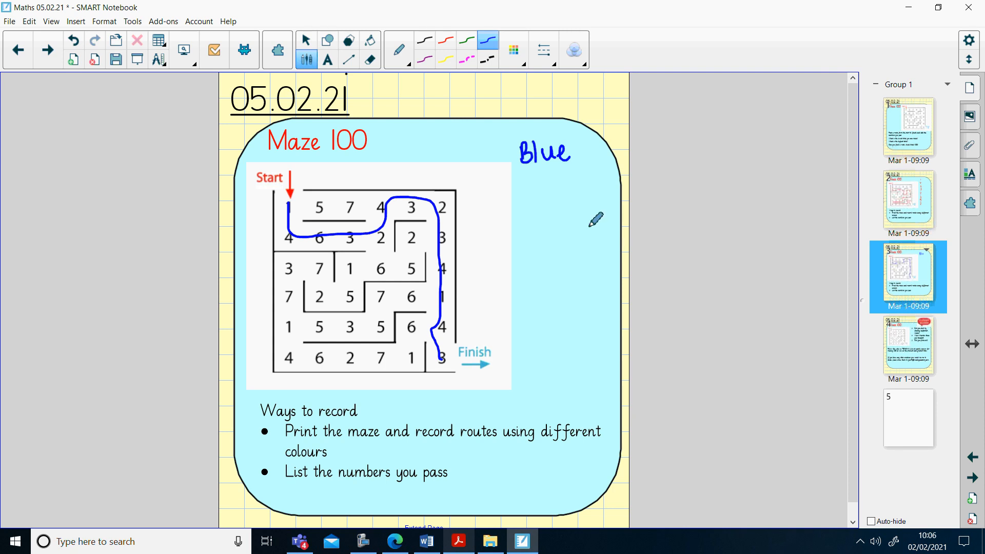
mouse_move(844, 303)
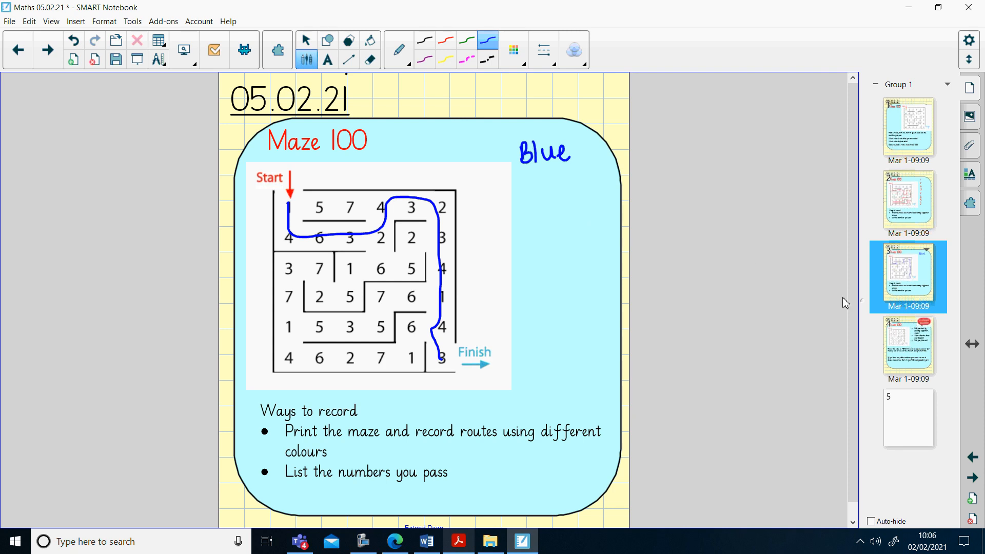
mouse_move(916, 335)
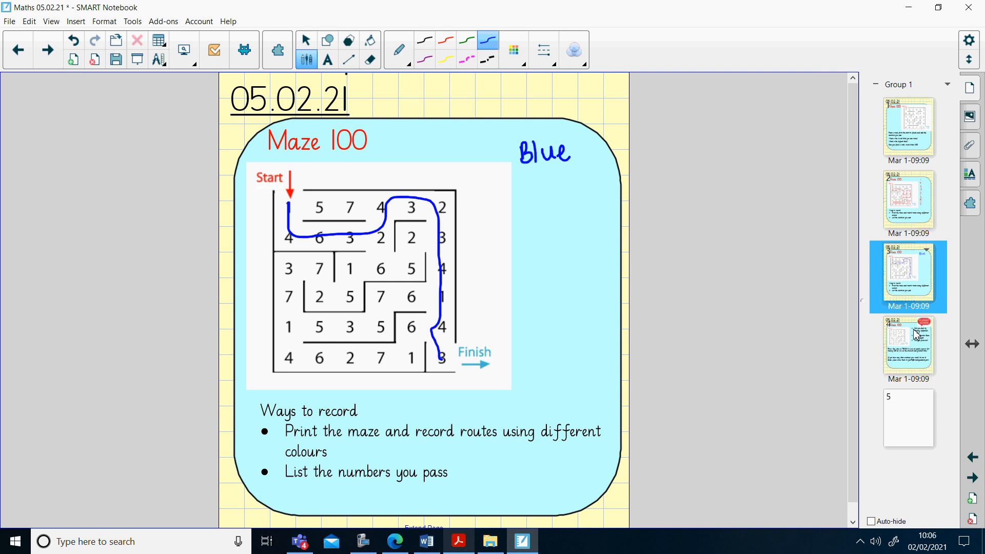
Step: Show the Plenary Session page with its reflection questions via the fourth page thumbnail
left_click(907, 348)
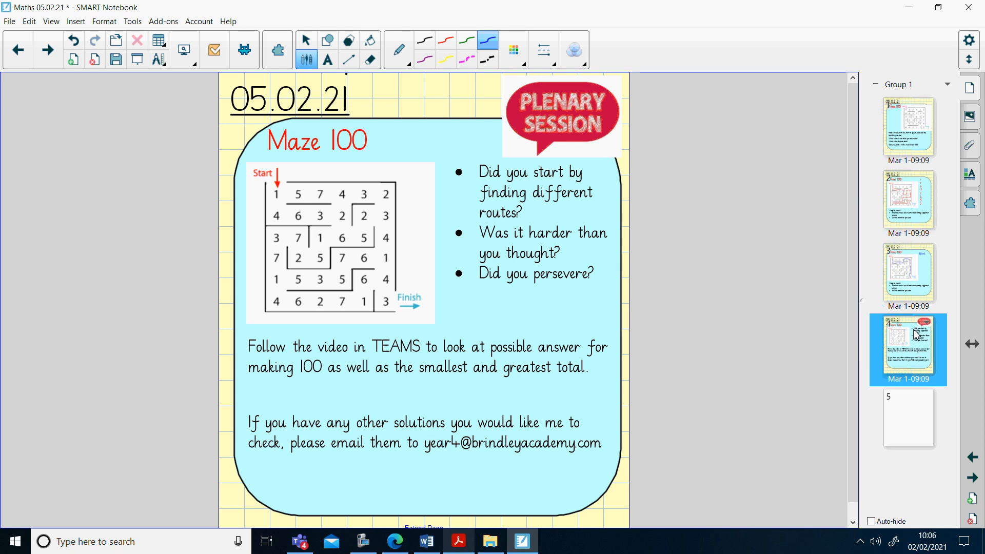
mouse_move(752, 334)
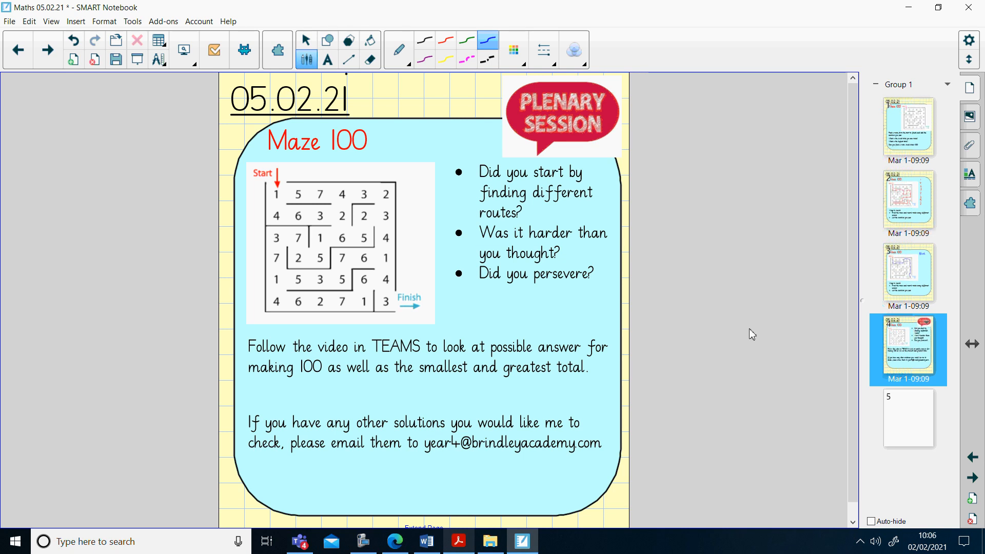
mouse_move(309, 189)
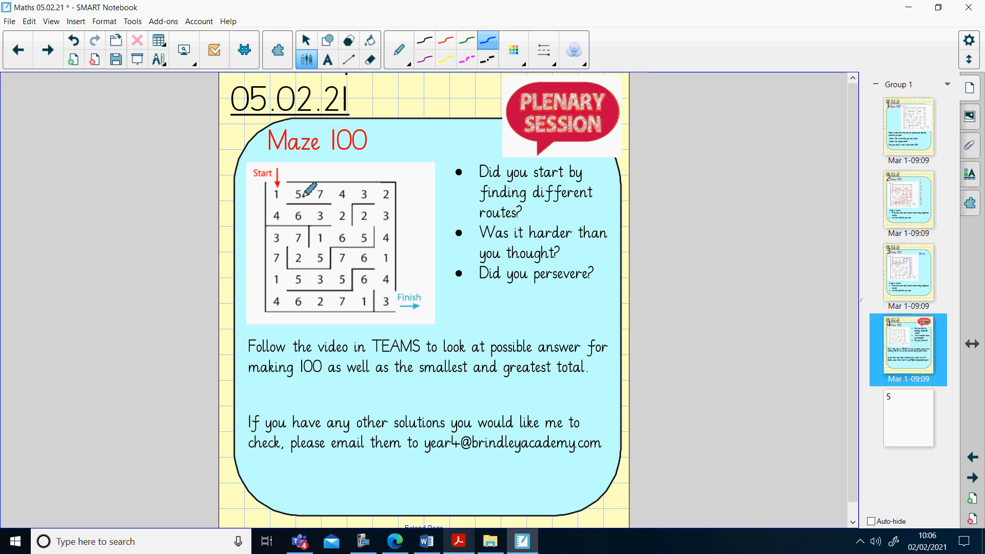
mouse_move(279, 260)
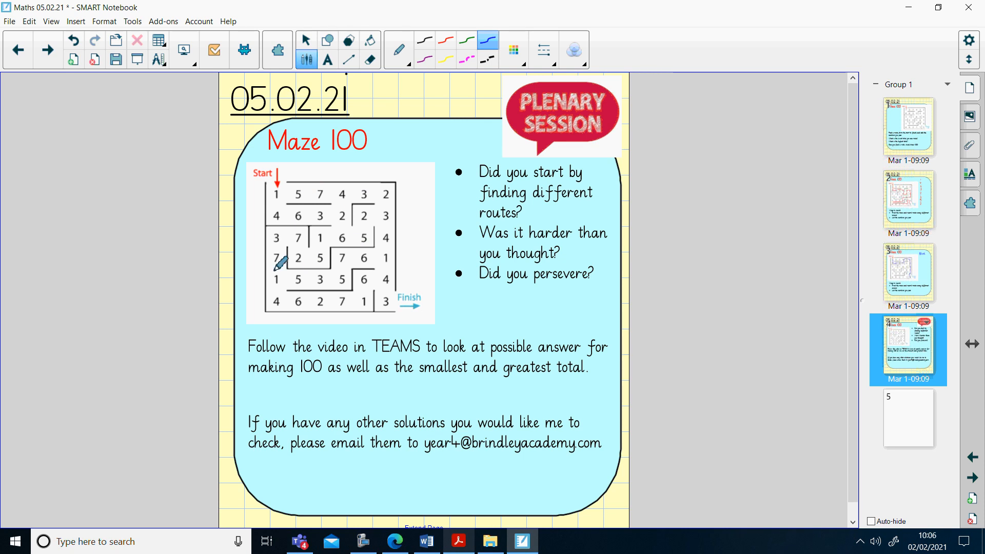
mouse_move(455, 292)
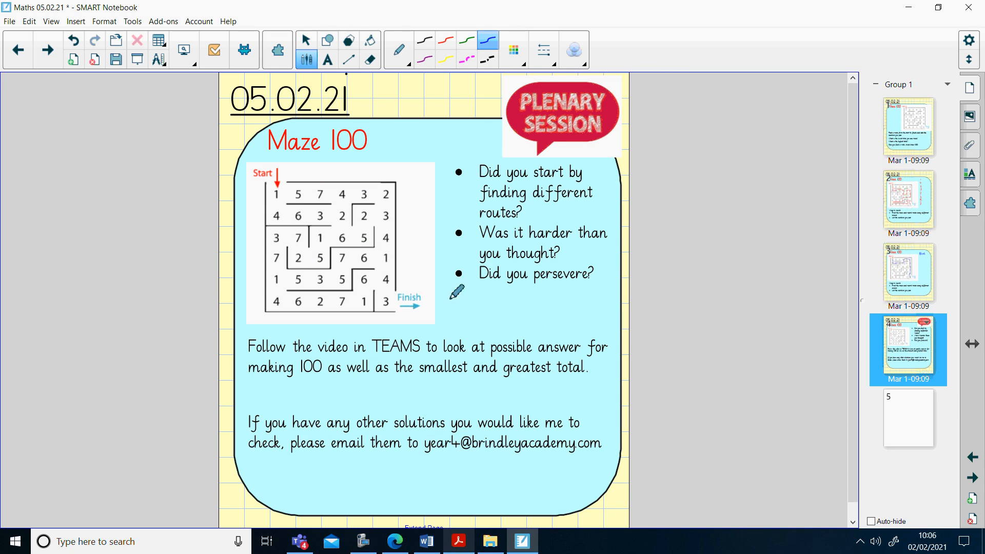
mouse_move(558, 275)
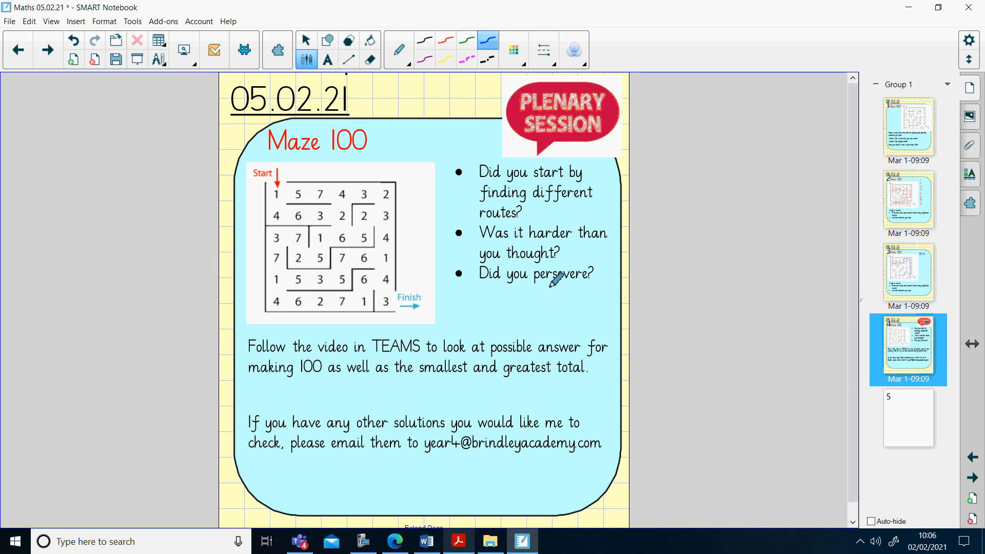
mouse_move(290, 192)
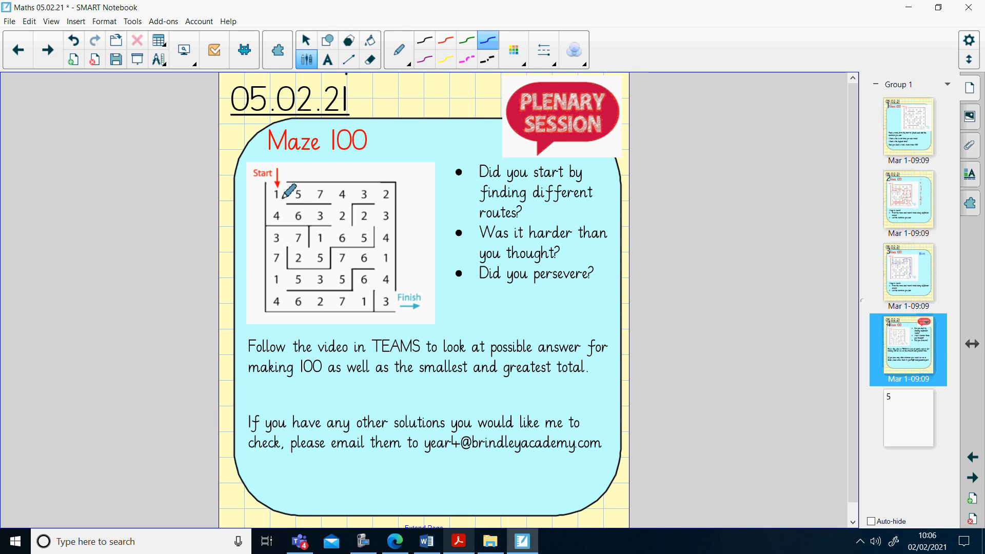
mouse_move(420, 296)
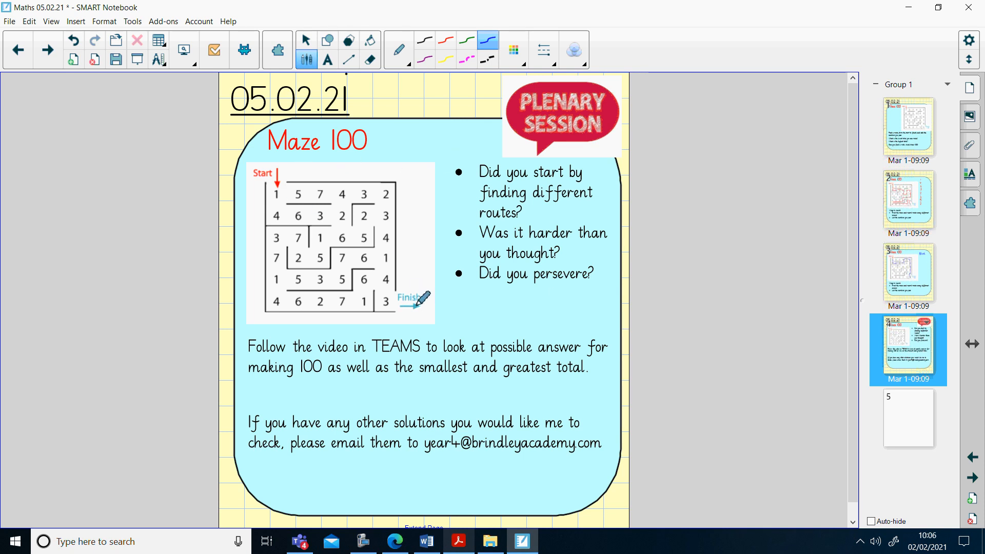
mouse_move(373, 217)
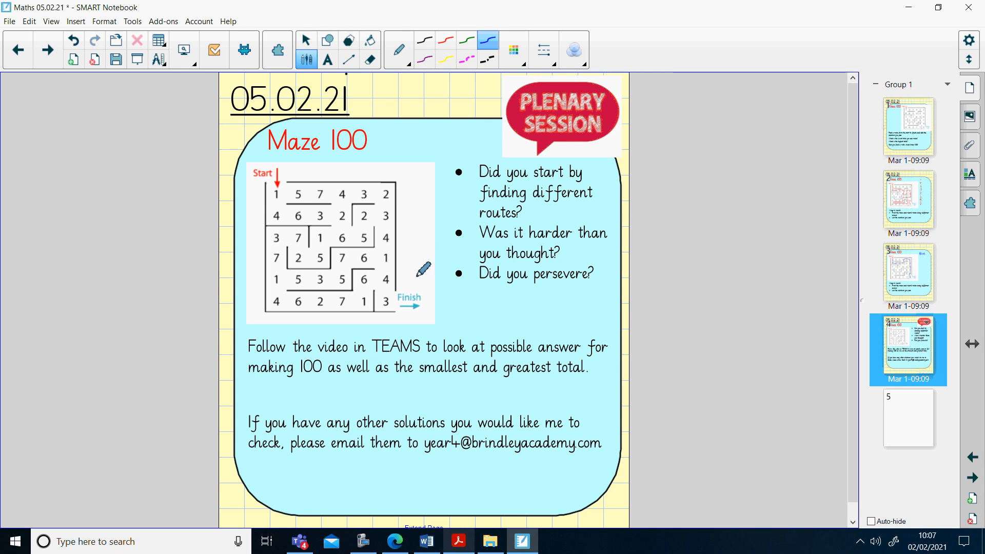
mouse_move(504, 270)
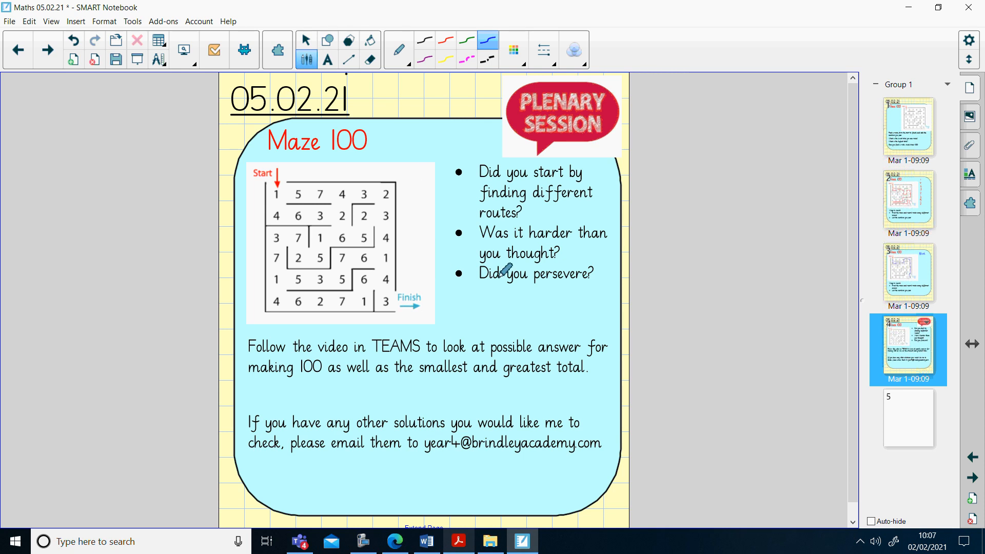
mouse_move(516, 301)
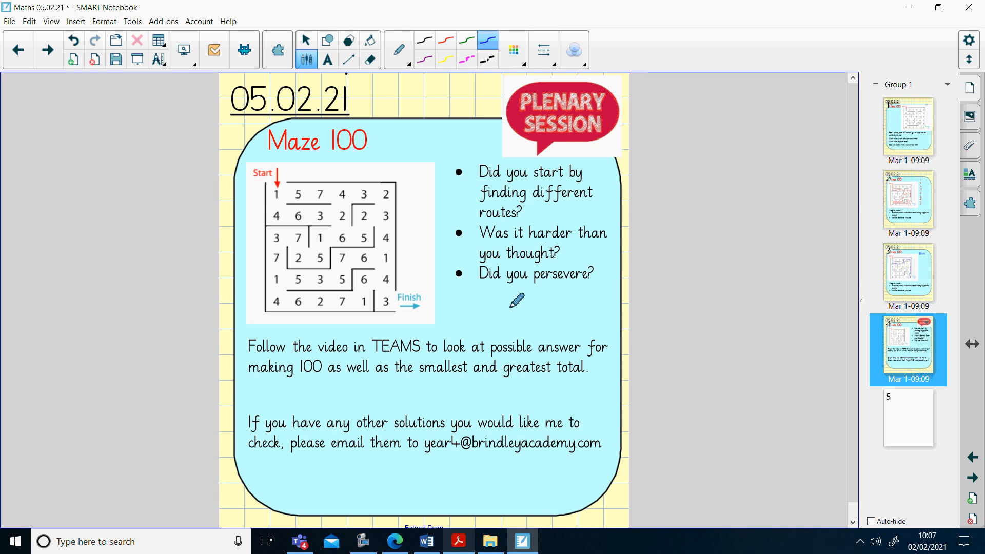
mouse_move(450, 352)
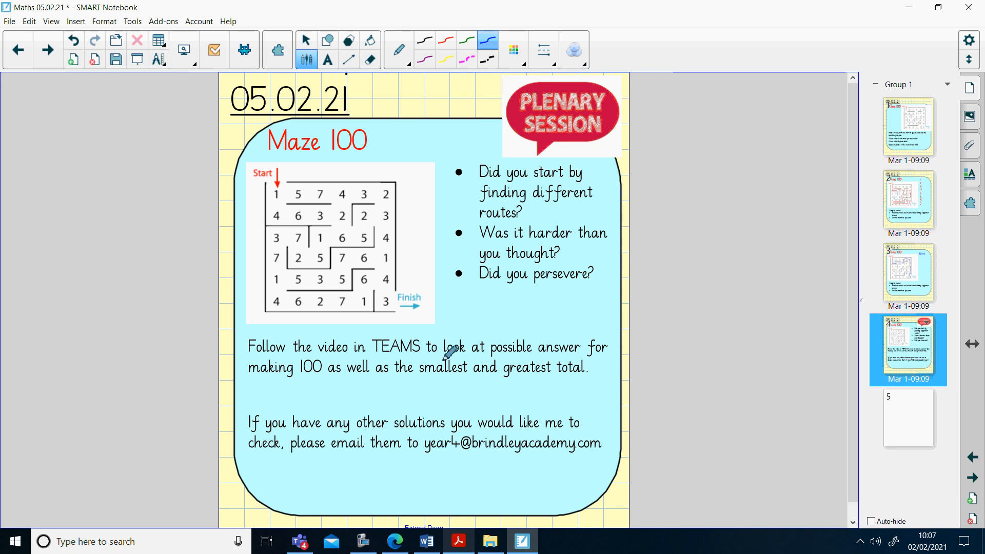
mouse_move(477, 377)
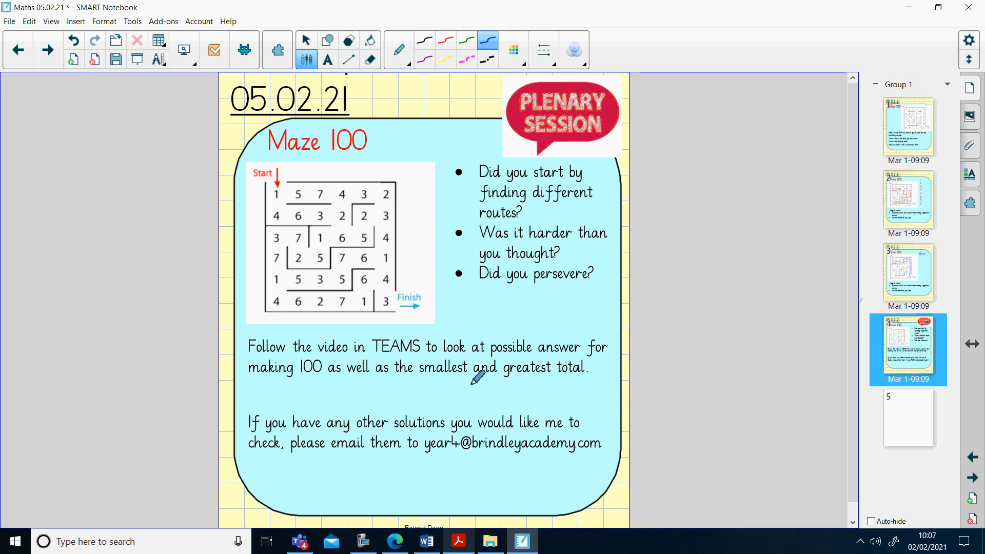
mouse_move(434, 383)
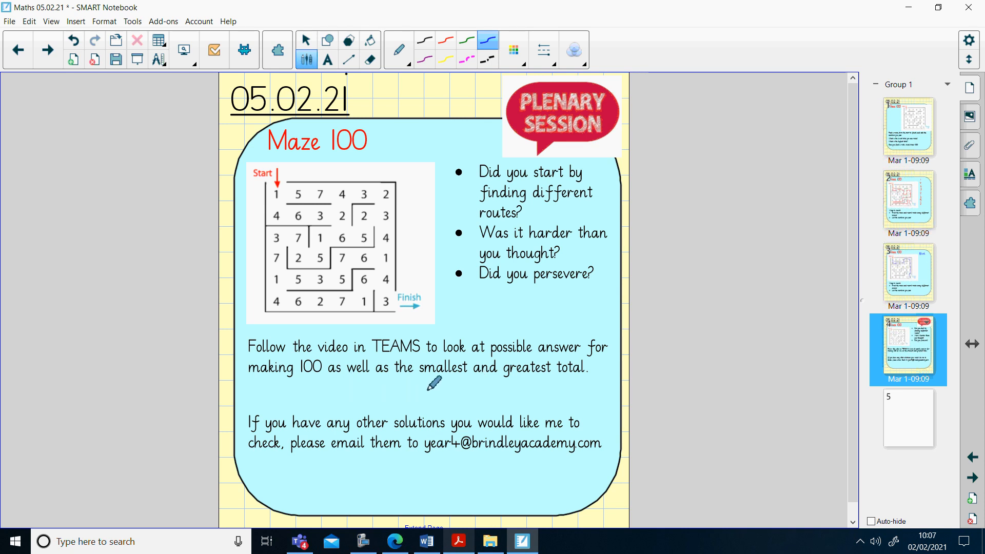
mouse_move(503, 394)
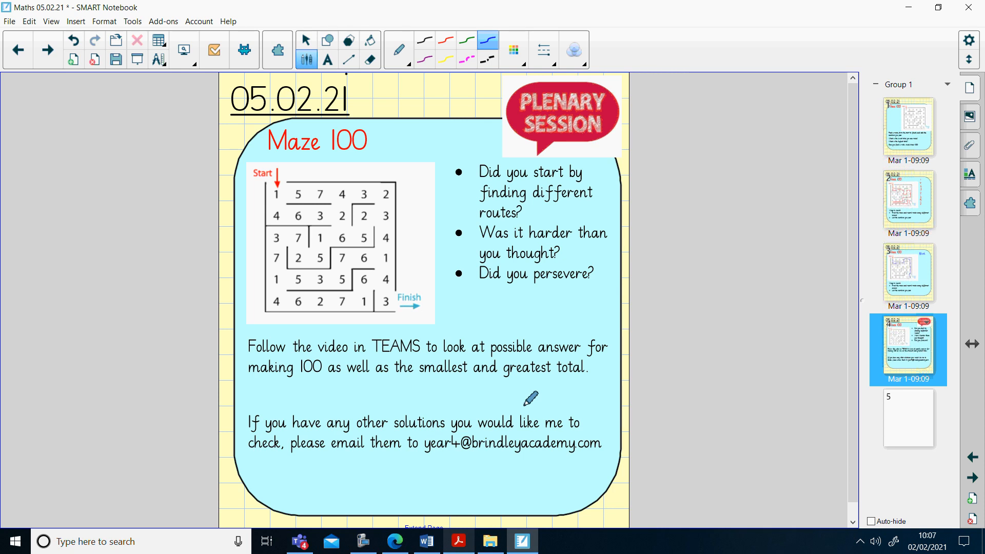
mouse_move(361, 541)
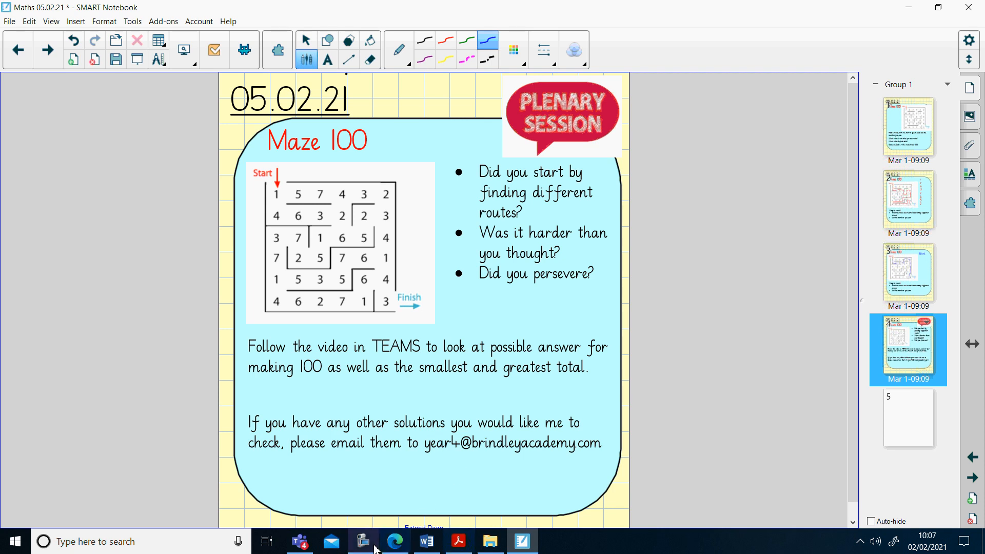